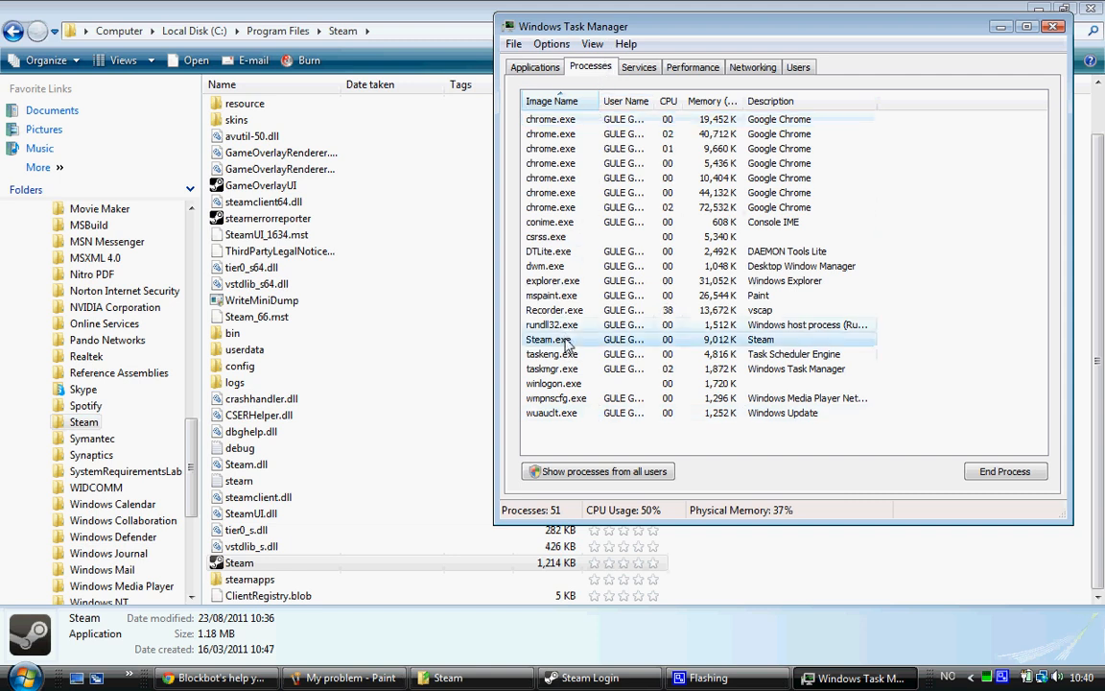
End the Steam.exe process and confirm, leaving 50 processes running
click(1006, 471)
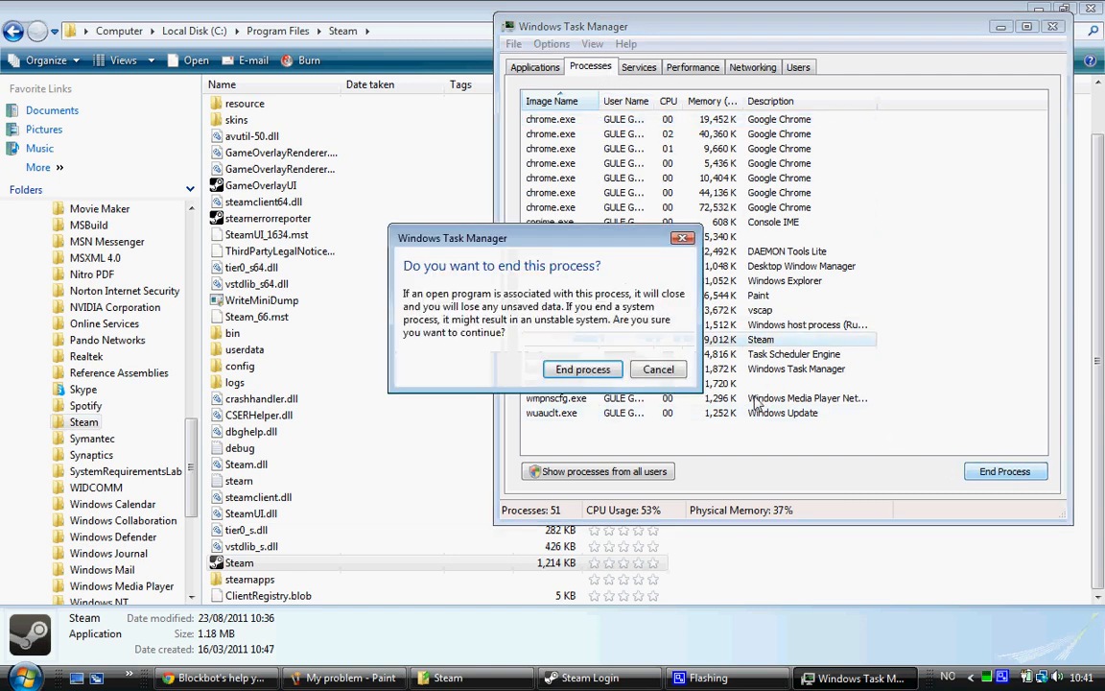
click(583, 369)
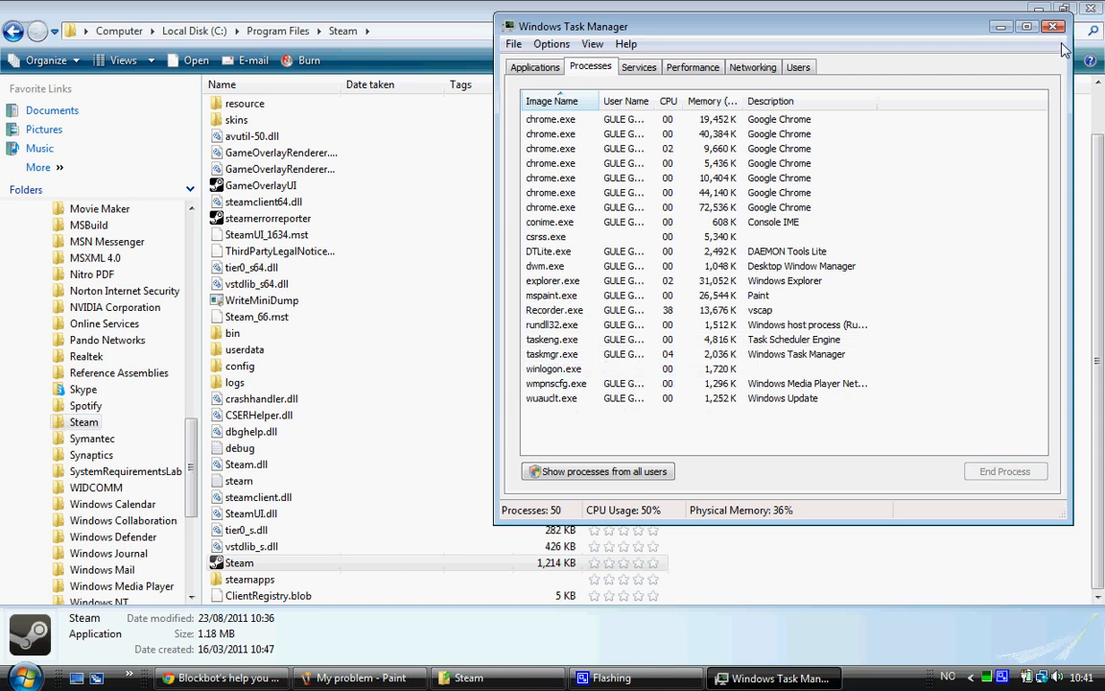
Close Task Manager, returning to the Steam folder in Program Files
click(1050, 30)
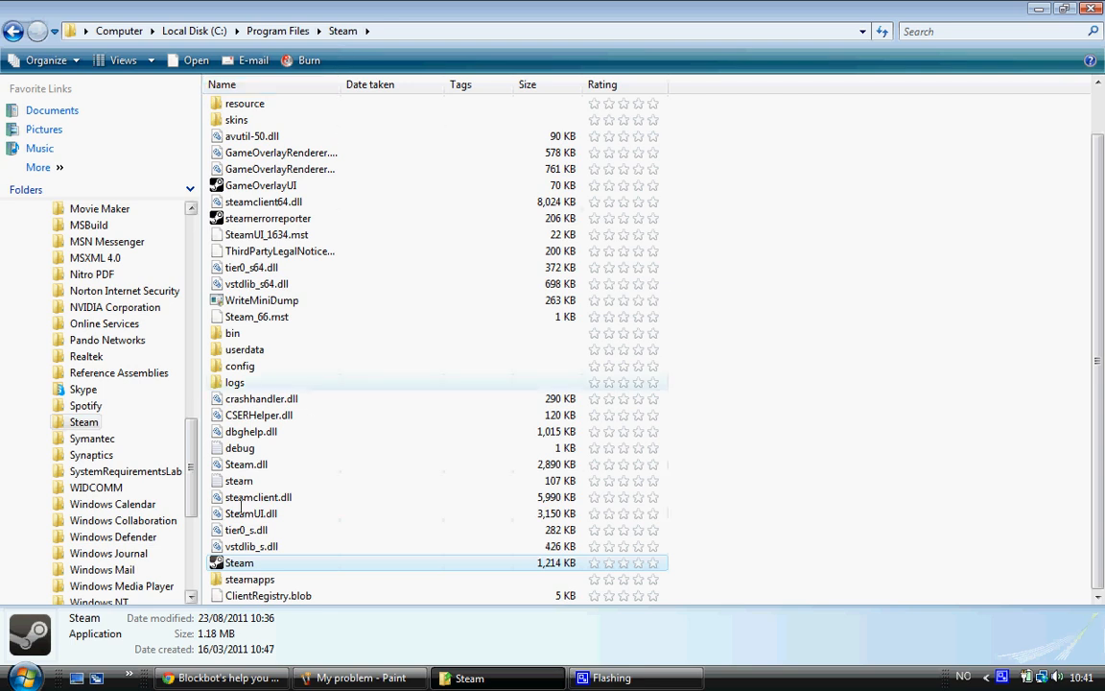
mouse_move(254, 562)
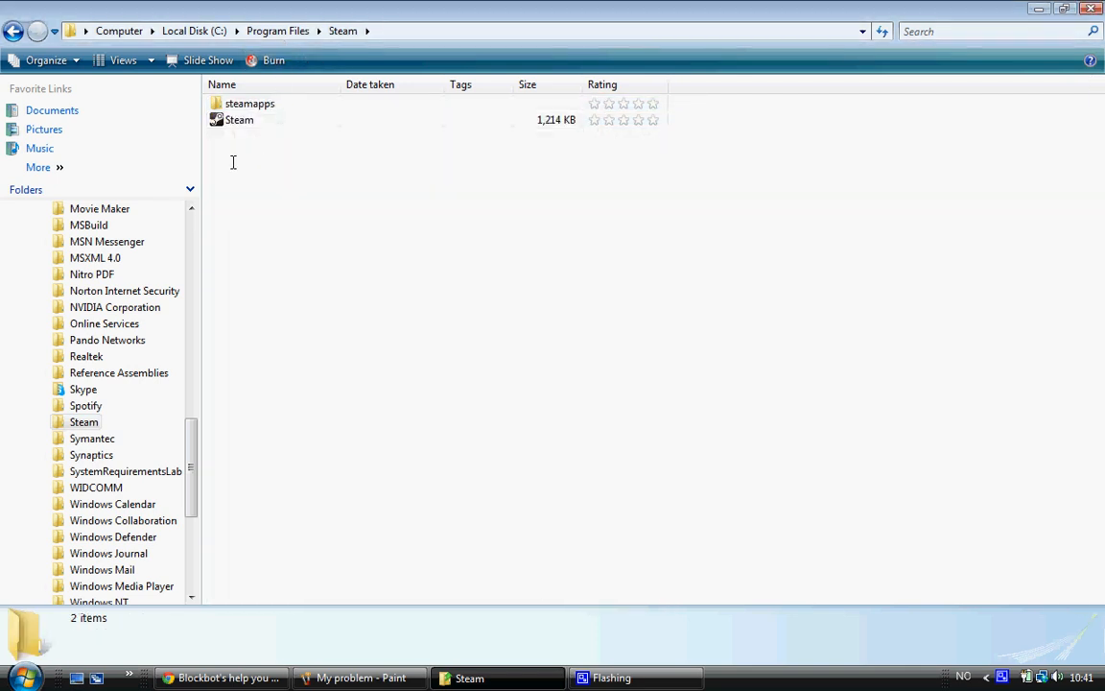
Launch Steam.exe from the Steam folder so the Updating Steam dialog appears
click(239, 119)
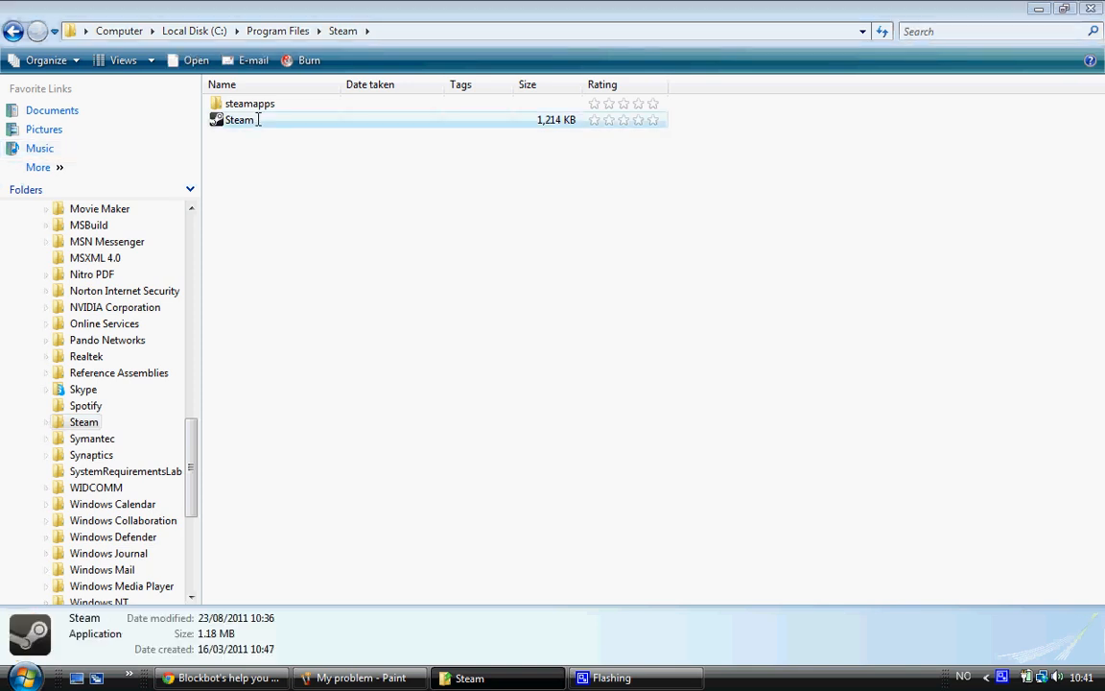
double_click(238, 119)
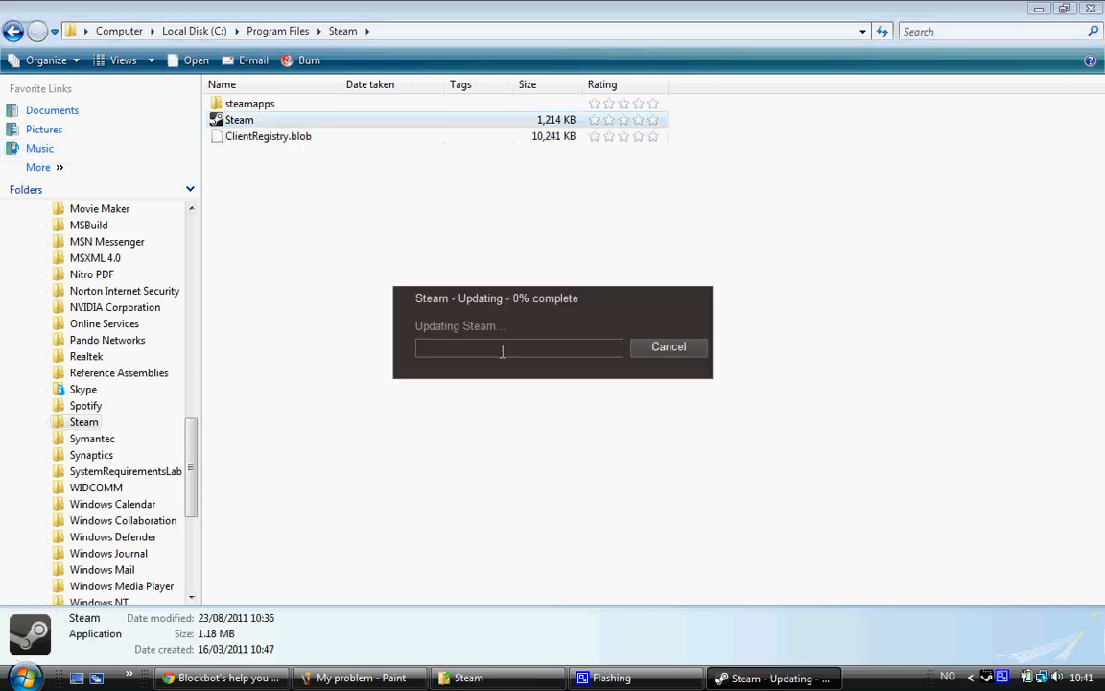
mouse_move(935, 595)
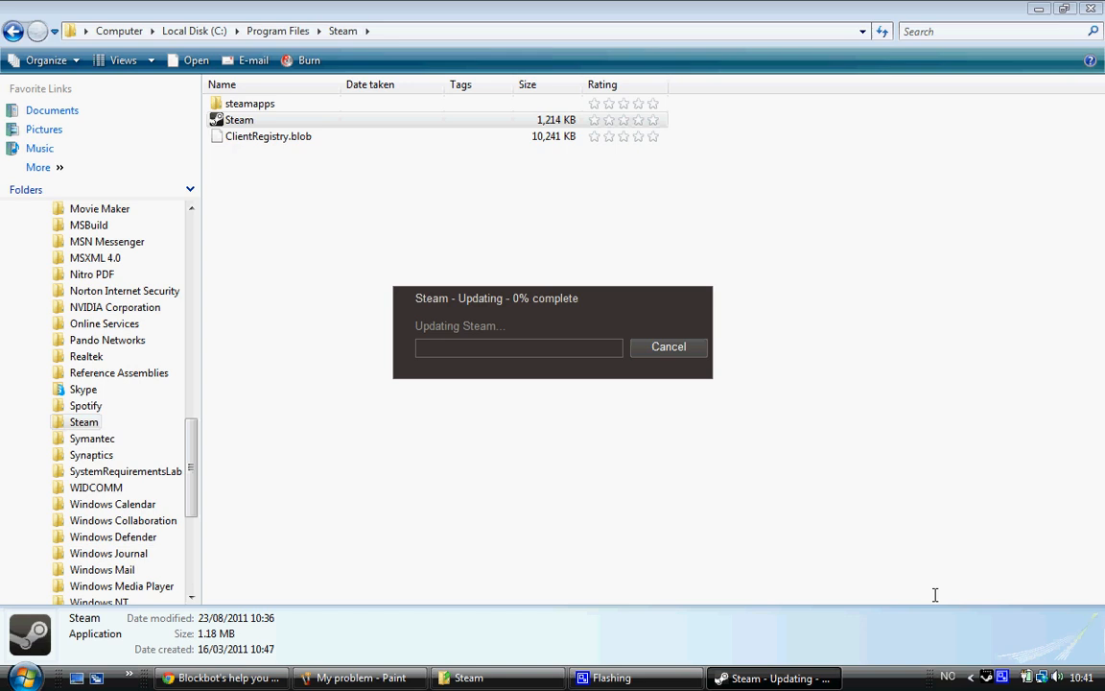